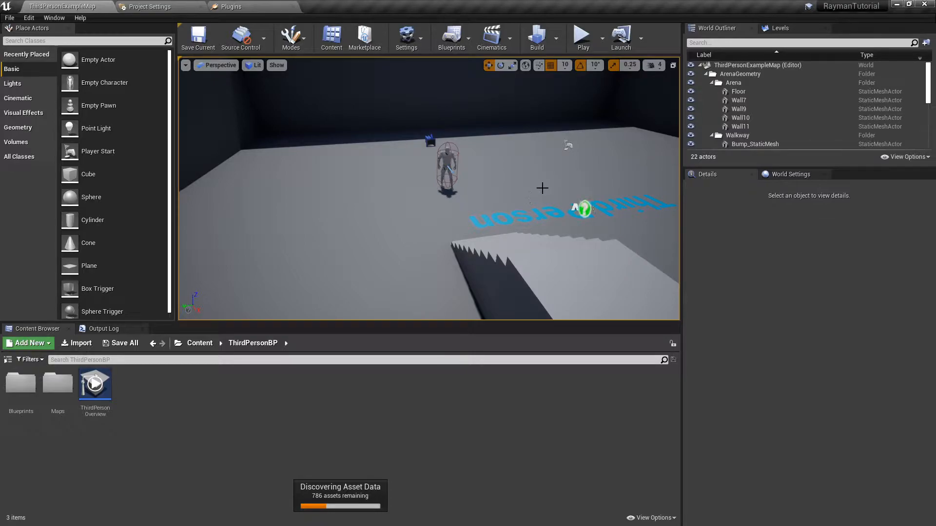
# Step: Open ThirdPersonBP > Blueprints and the ThirdPersonCharacter blueprint's Event Graph
pyautogui.doubleClick(95, 384)
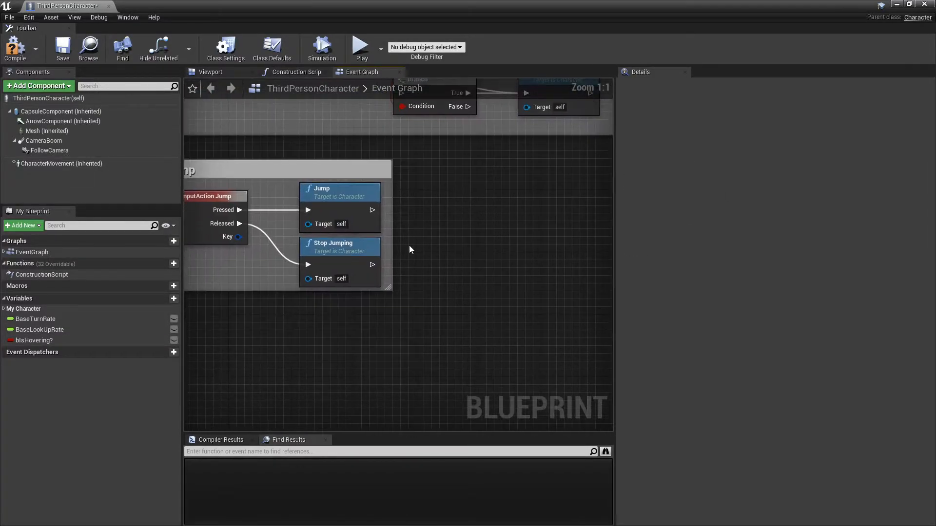
# Step: Move the Stop Jumping node lower inside the Jump comment to make room
pyautogui.moveTo(331, 243); pyautogui.dragTo(331, 305)
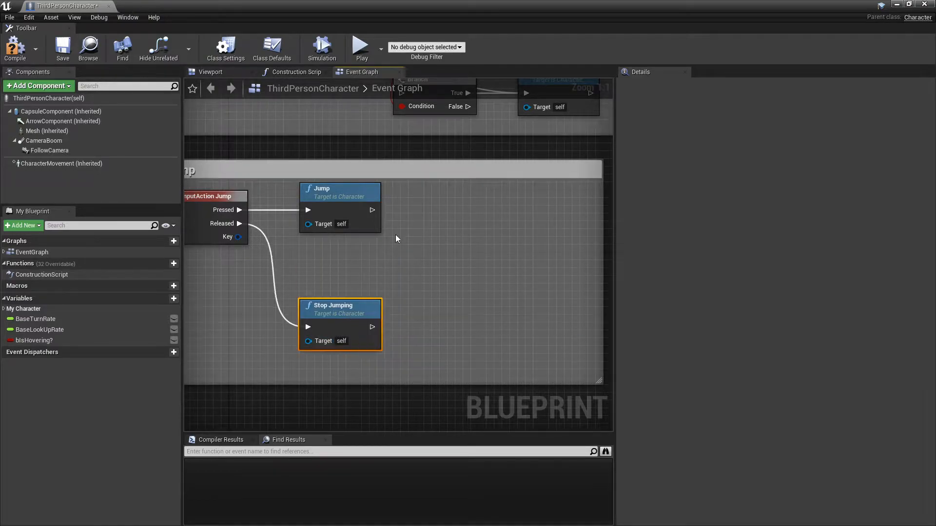
pyautogui.click(34, 340)
pyautogui.write('branc')
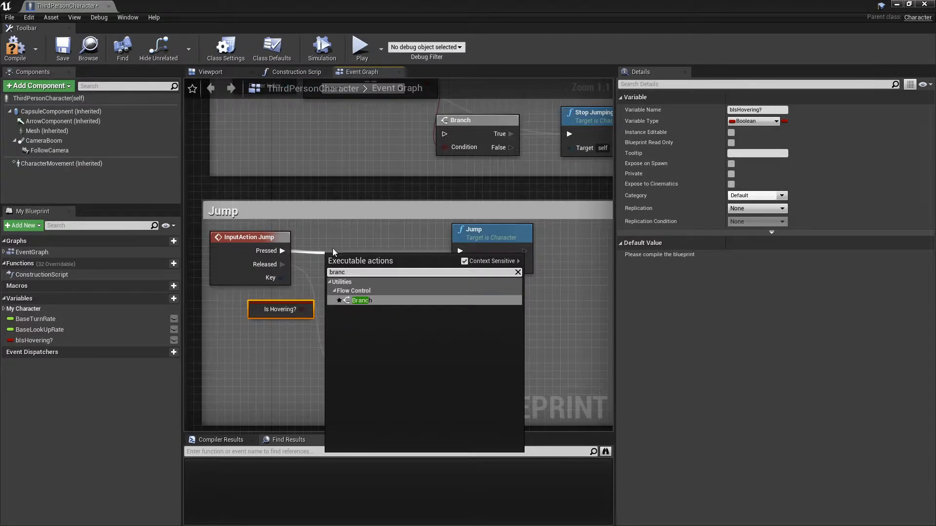
# Step: Add a Branch node on the Jump input's Pressed path, checking Is Hovering?
pyautogui.click(361, 300)
pyautogui.write('cus')
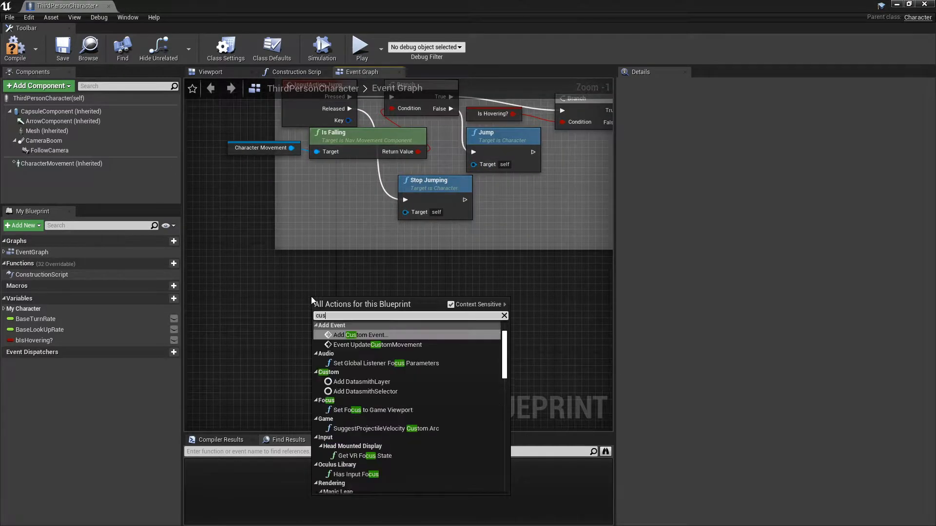
pyautogui.click(361, 48)
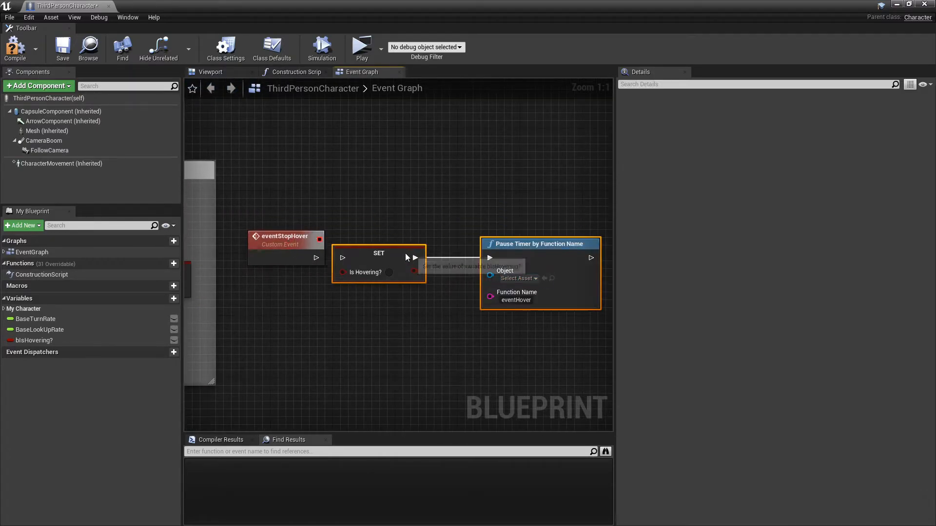
# Step: Wire the SET Is Hovering? node into Pause Timer by Function Name for eventHover
pyautogui.click(361, 48)
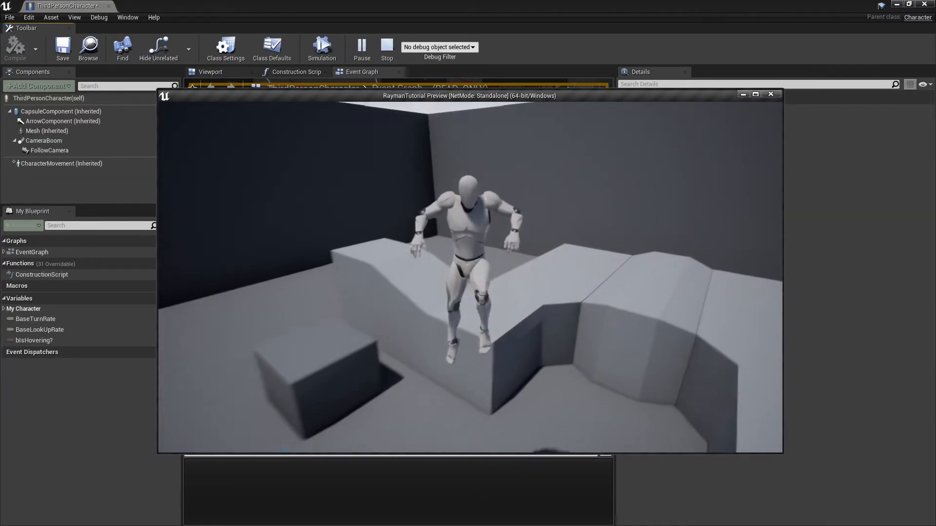
pyautogui.click(386, 48)
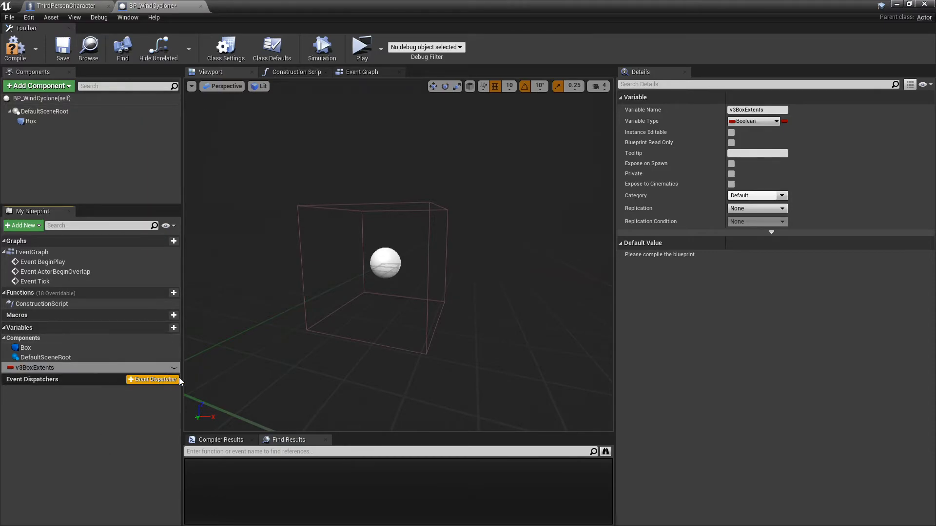
# Step: Make v3BoxExtents a Vector variable and compile BP_WindCyclone to expose its default
pyautogui.click(752, 121)
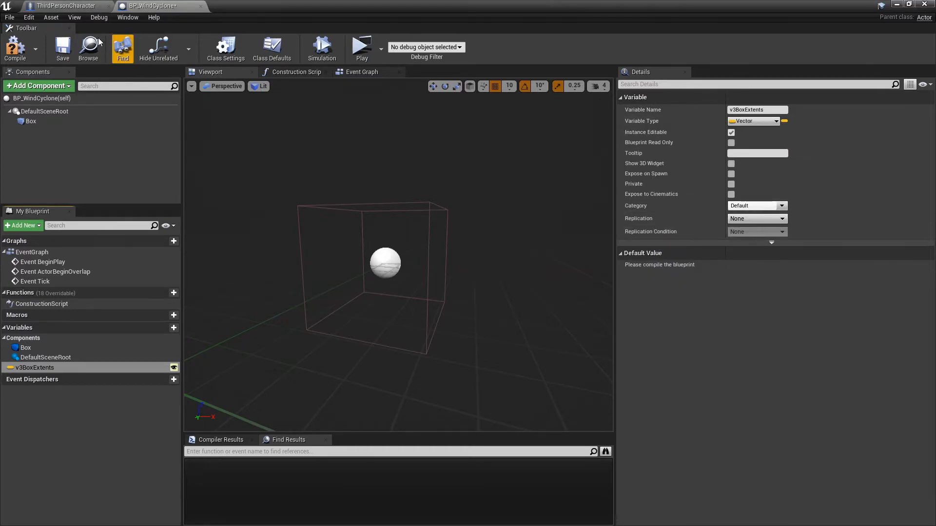
pyautogui.click(295, 72)
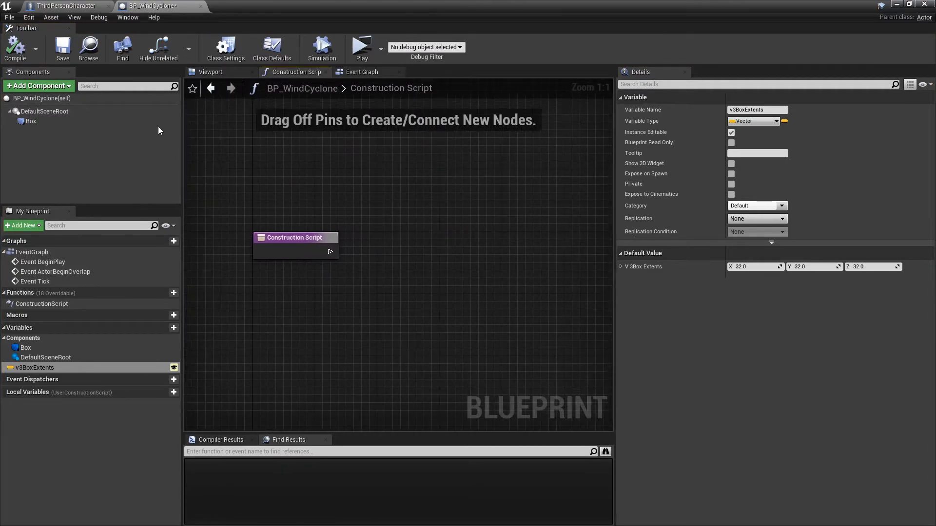
pyautogui.click(361, 72)
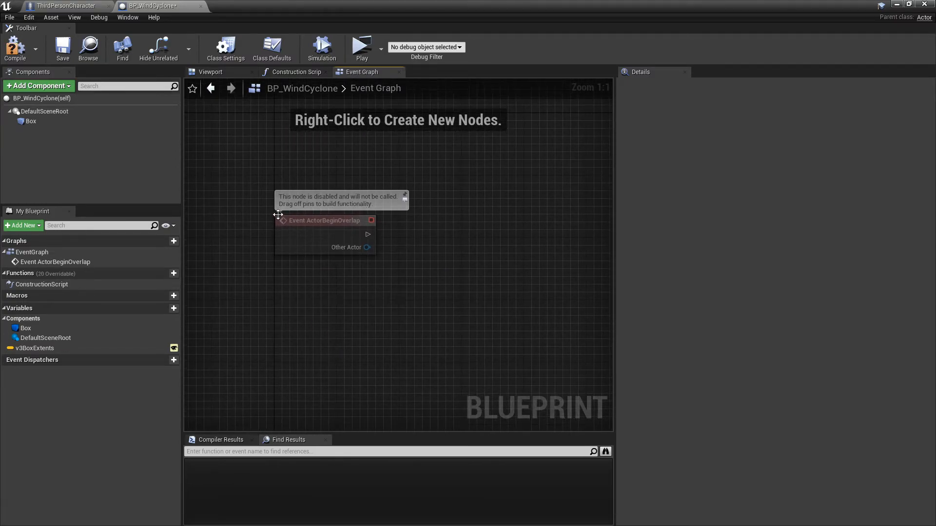
# Step: Select BP_WindCyclone's Box component to reach its component events
pyautogui.click(30, 122)
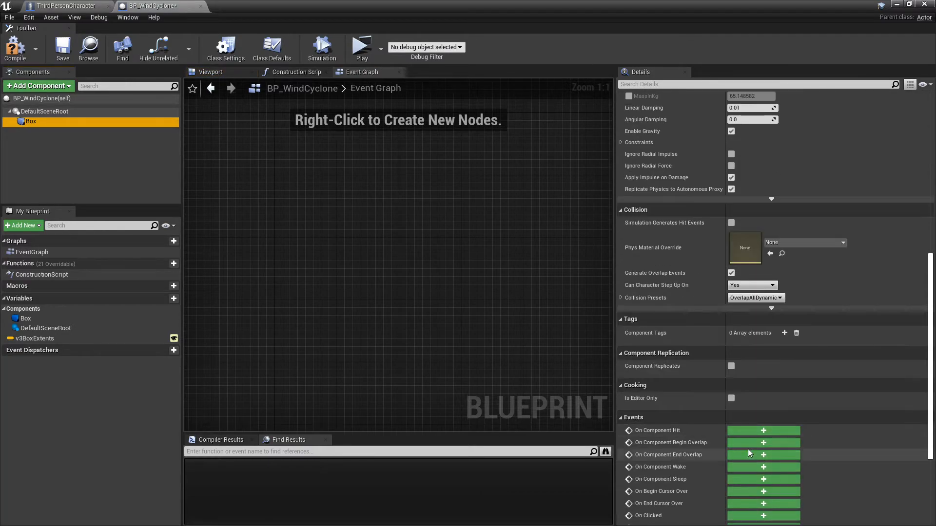
# Step: Add an On Component Begin Overlap event for the Box component
pyautogui.click(762, 442)
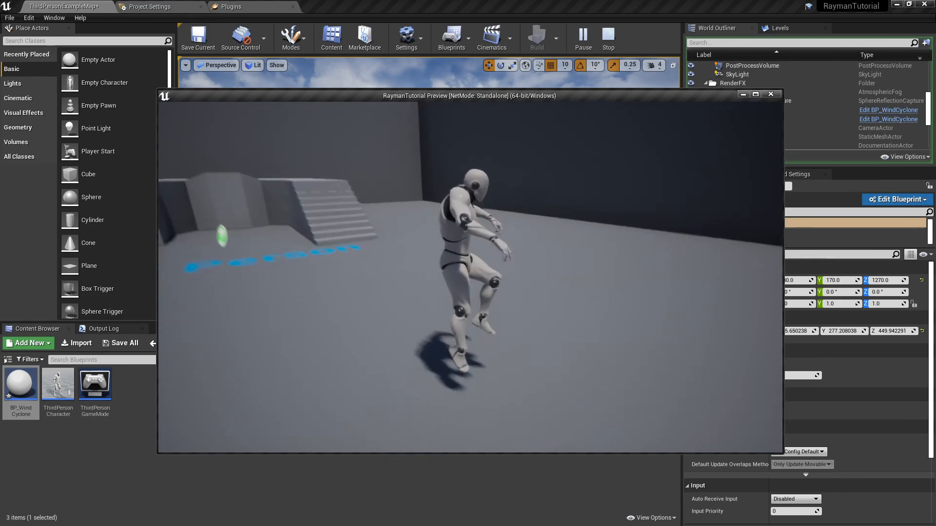
# Step: Focus the running game preview to control the character for the hover test
pyautogui.click(606, 37)
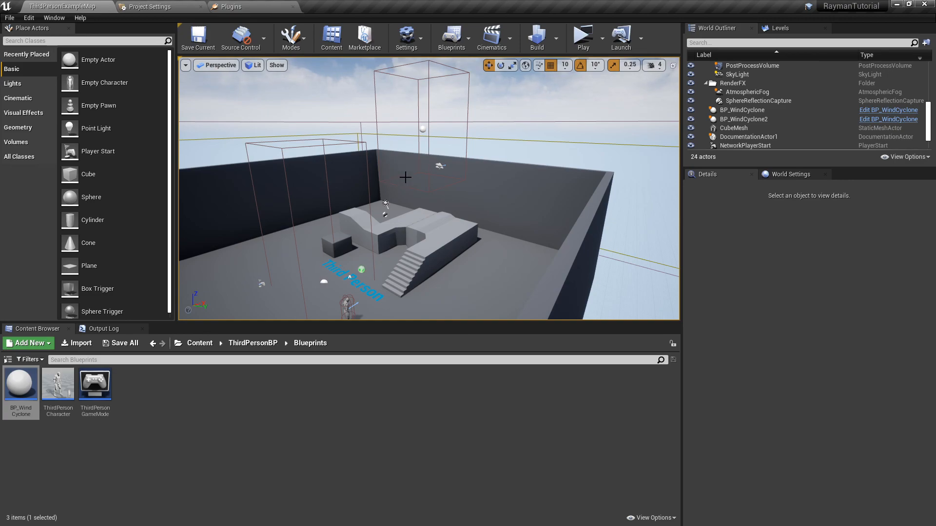